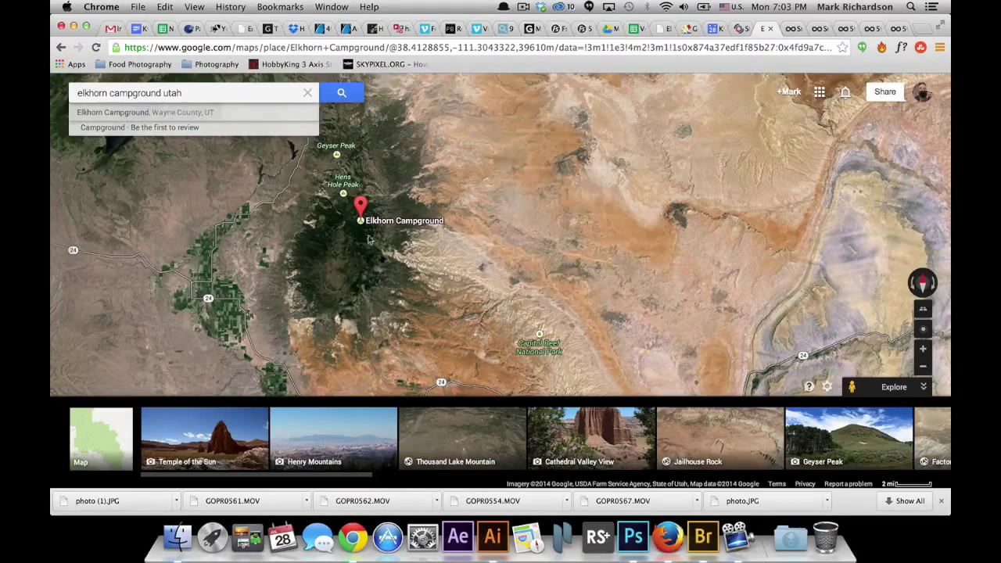
pyautogui.moveTo(472, 339)
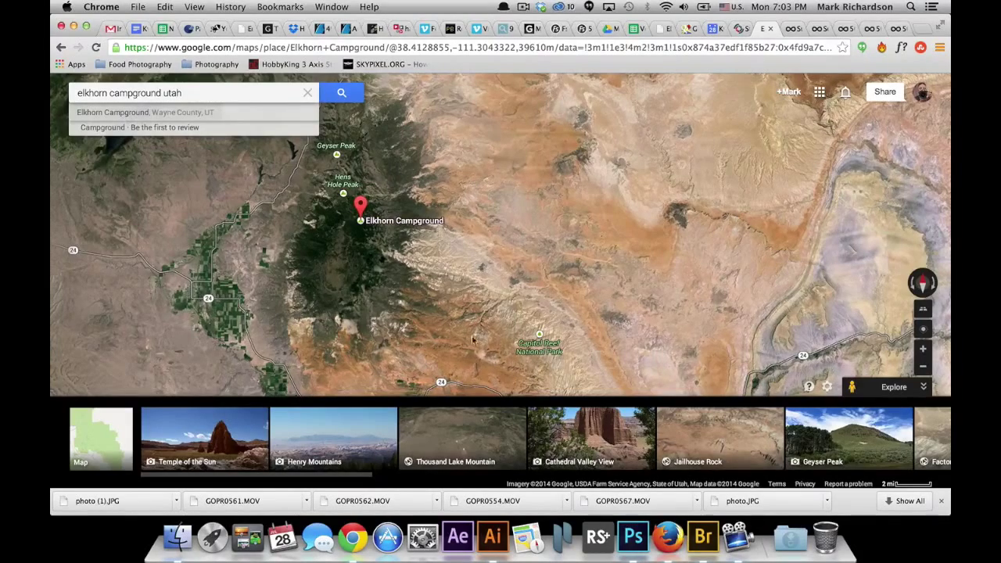
pyautogui.moveTo(400, 297)
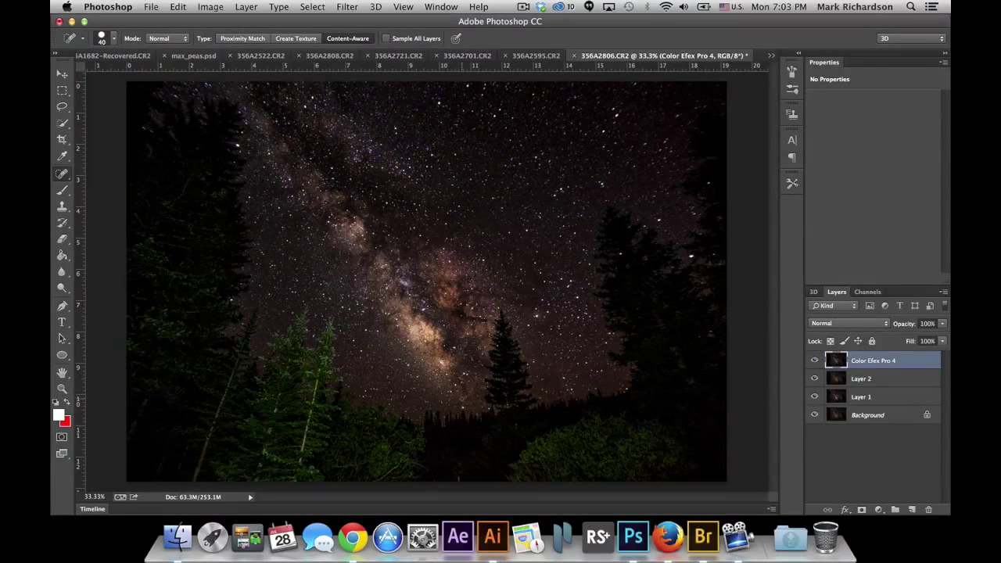
pyautogui.moveTo(179, 538)
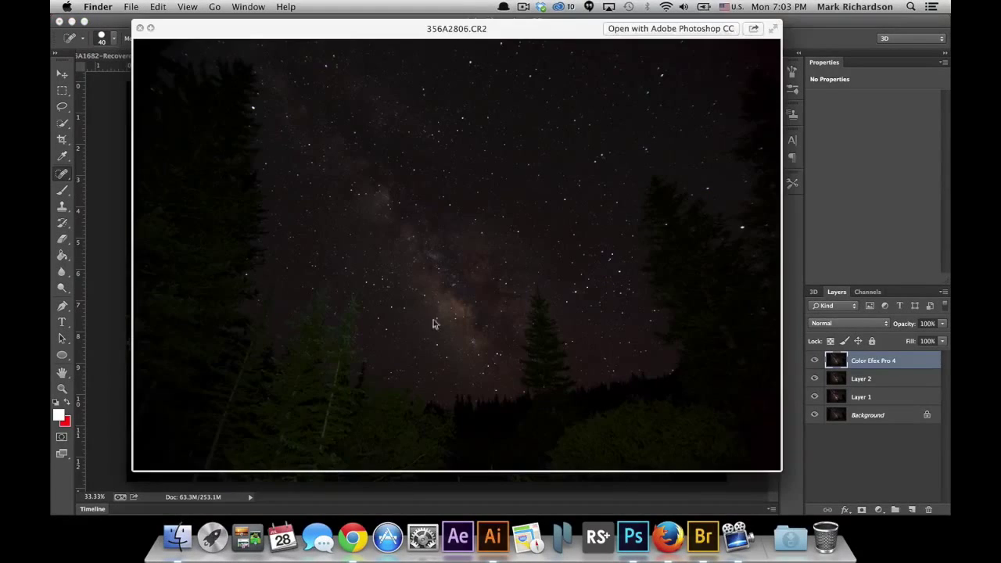
pyautogui.moveTo(500, 377)
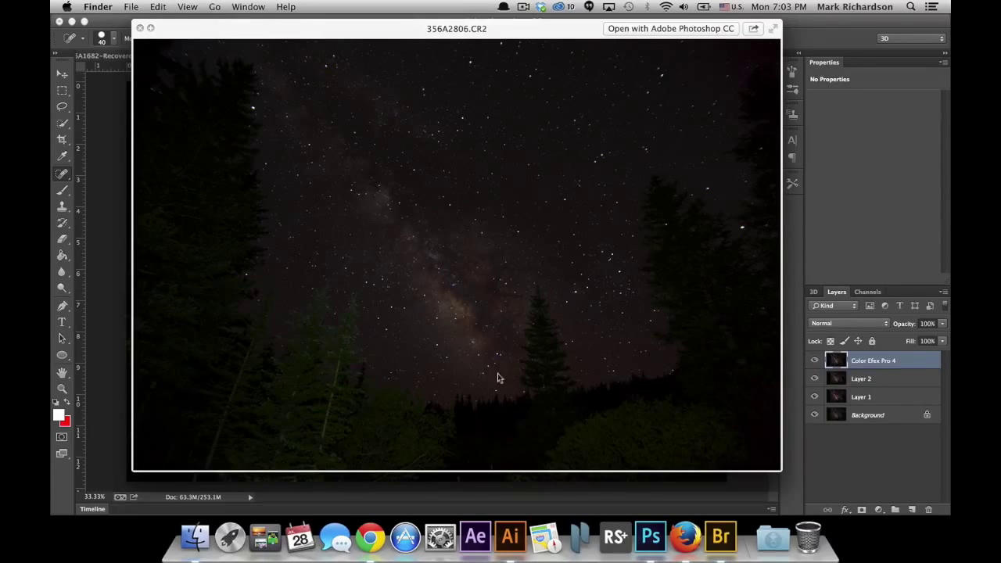
pyautogui.moveTo(288, 121)
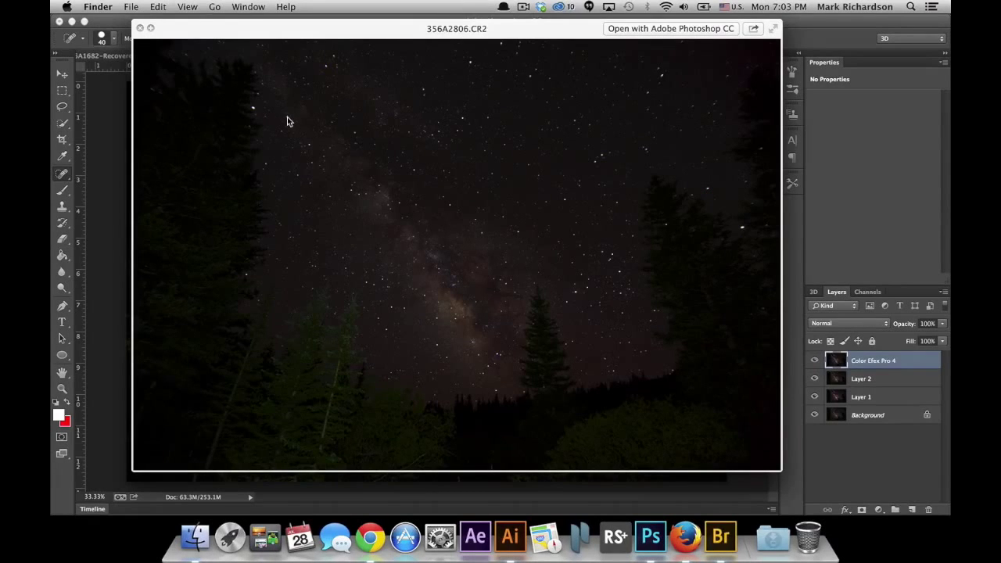
pyautogui.moveTo(450, 352)
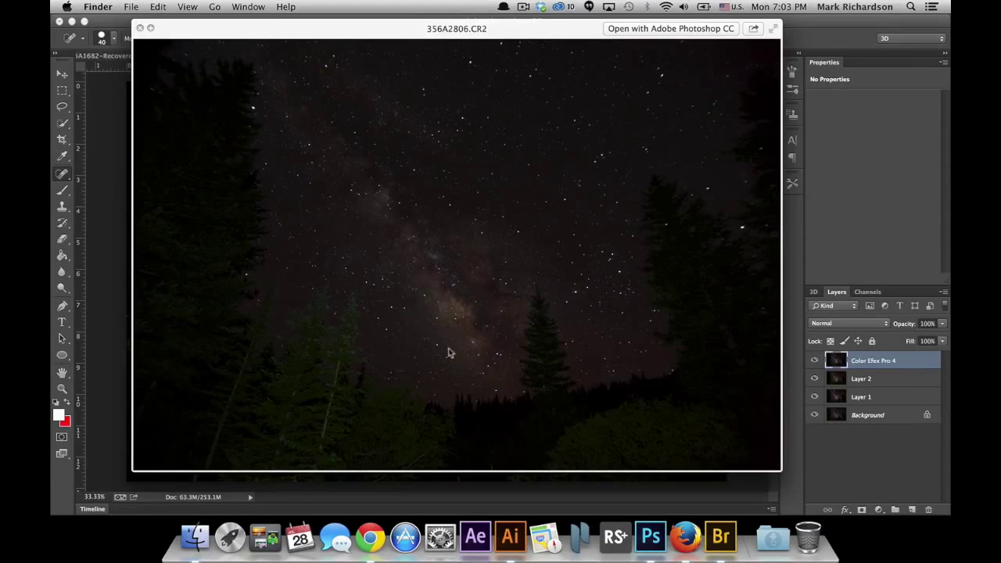
pyautogui.moveTo(291, 160)
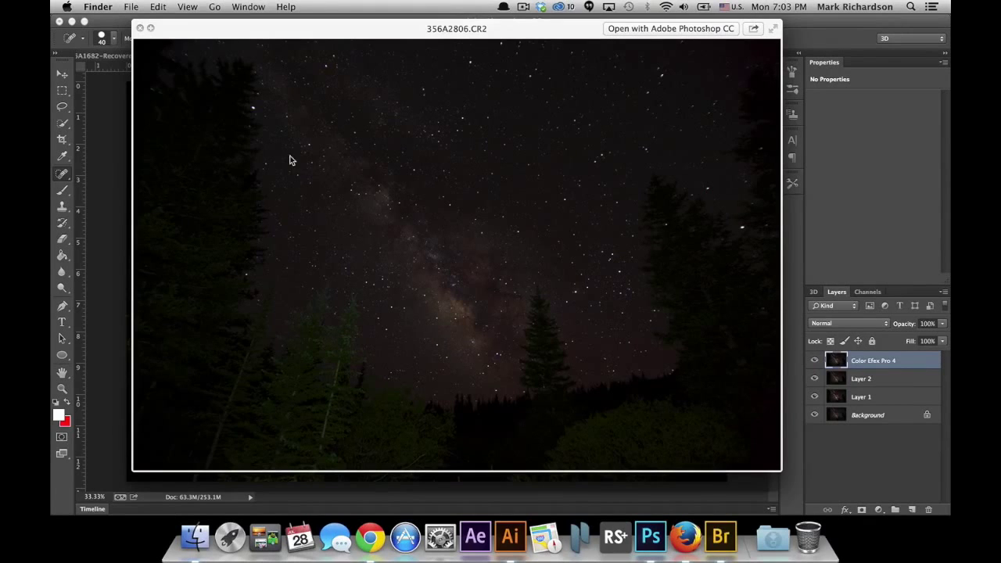
pyautogui.moveTo(416, 132)
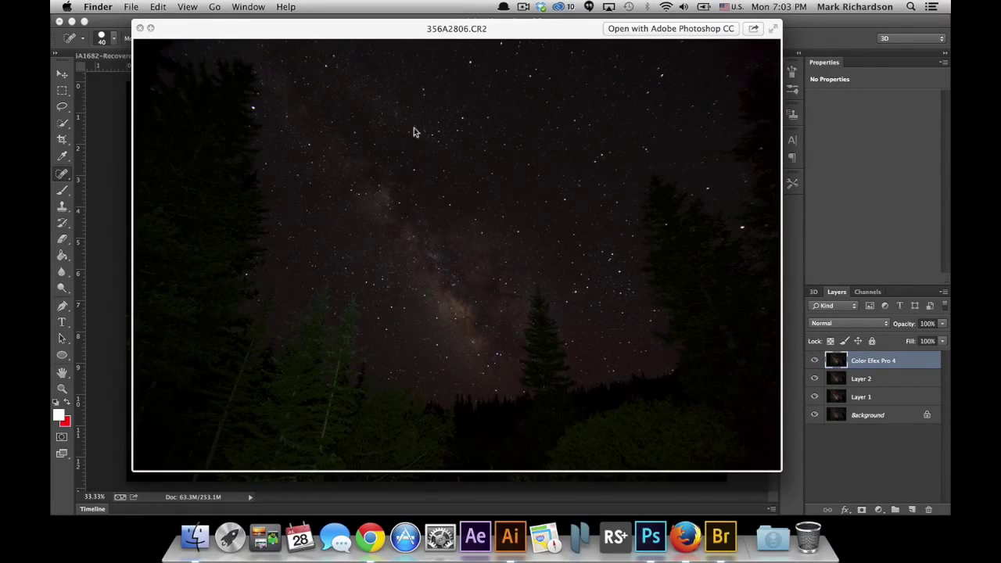
pyautogui.moveTo(358, 95)
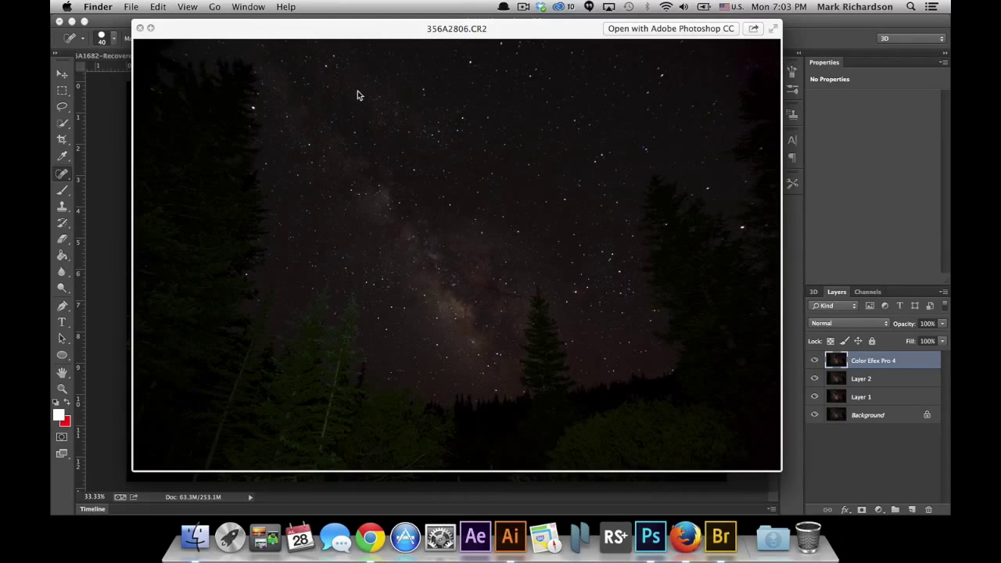
pyautogui.moveTo(413, 179)
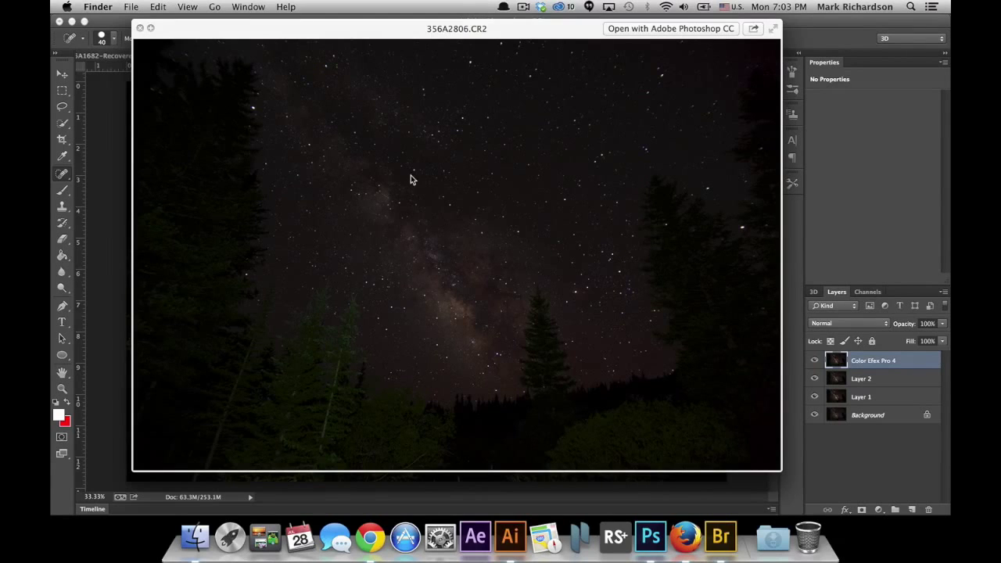
pyautogui.moveTo(405, 200)
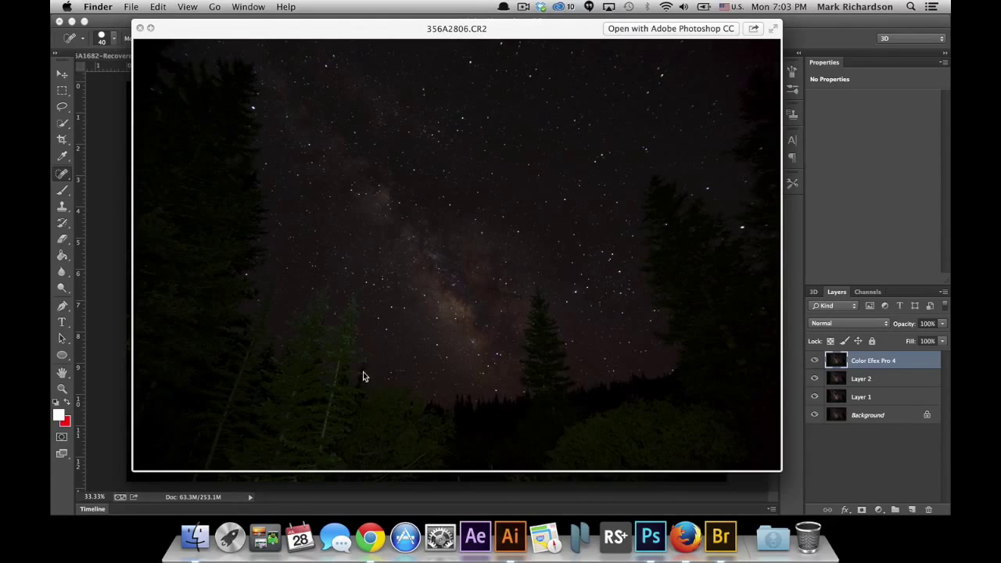
pyautogui.moveTo(263, 297)
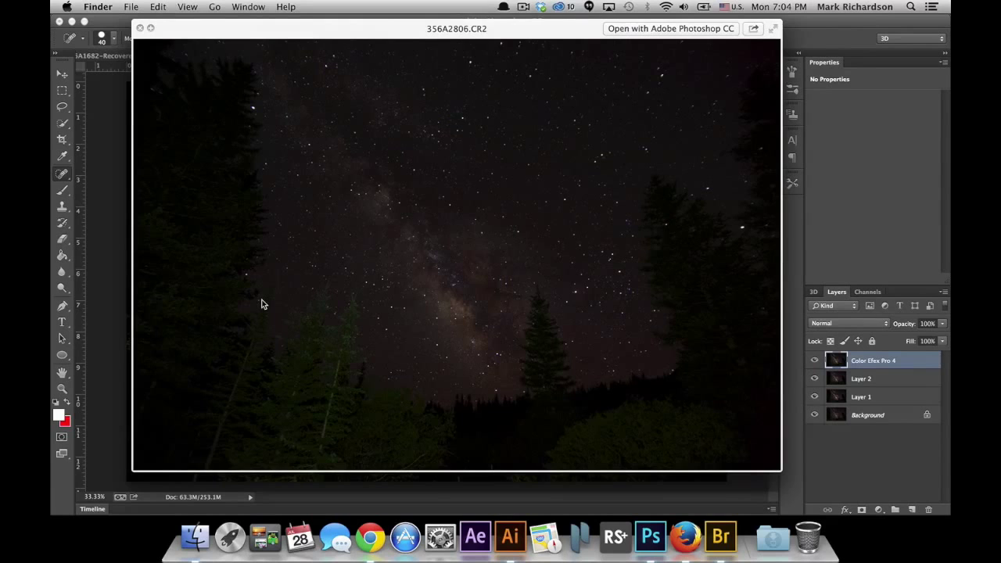
pyautogui.moveTo(266, 366)
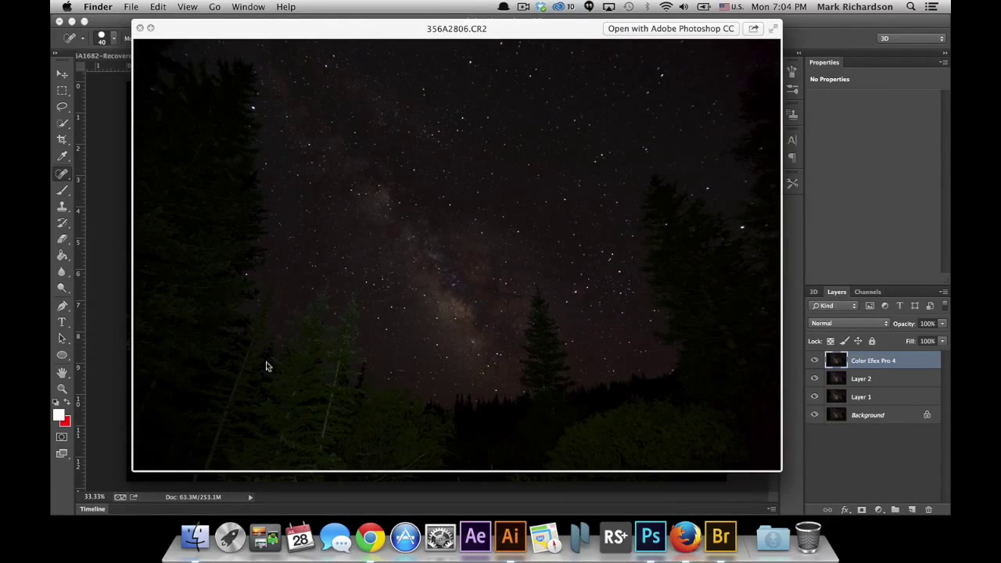
pyautogui.moveTo(296, 319)
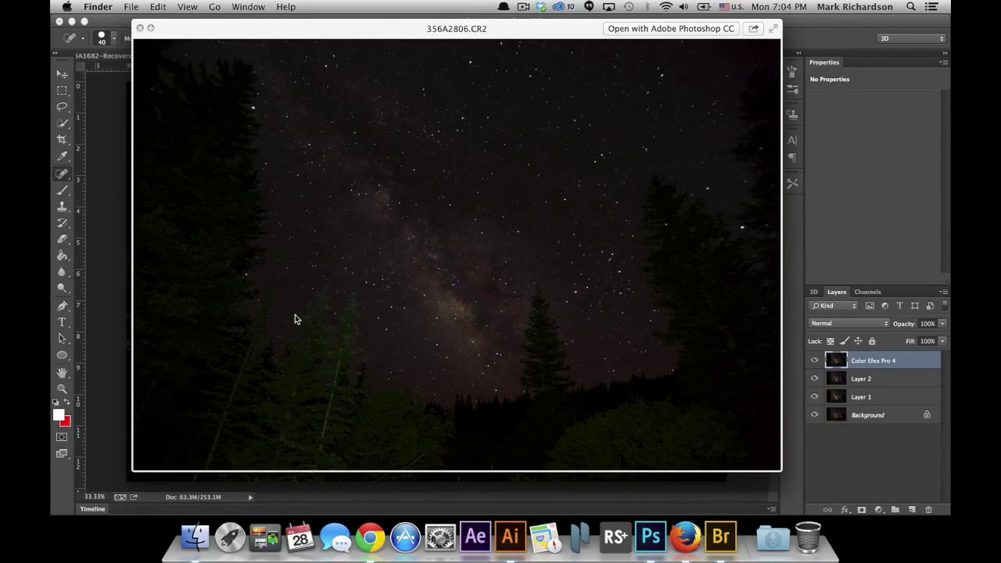
pyautogui.moveTo(306, 323)
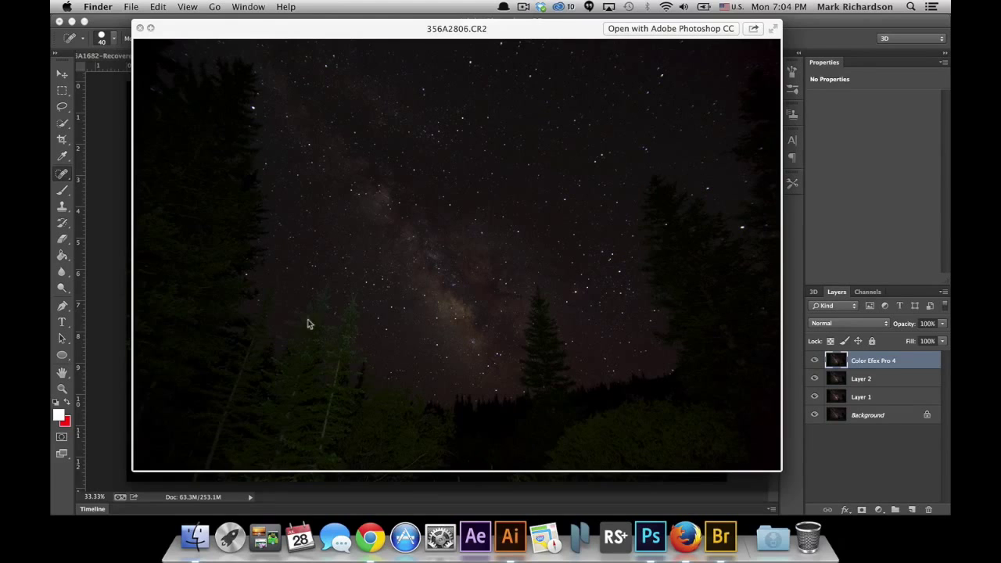
pyautogui.moveTo(353, 317)
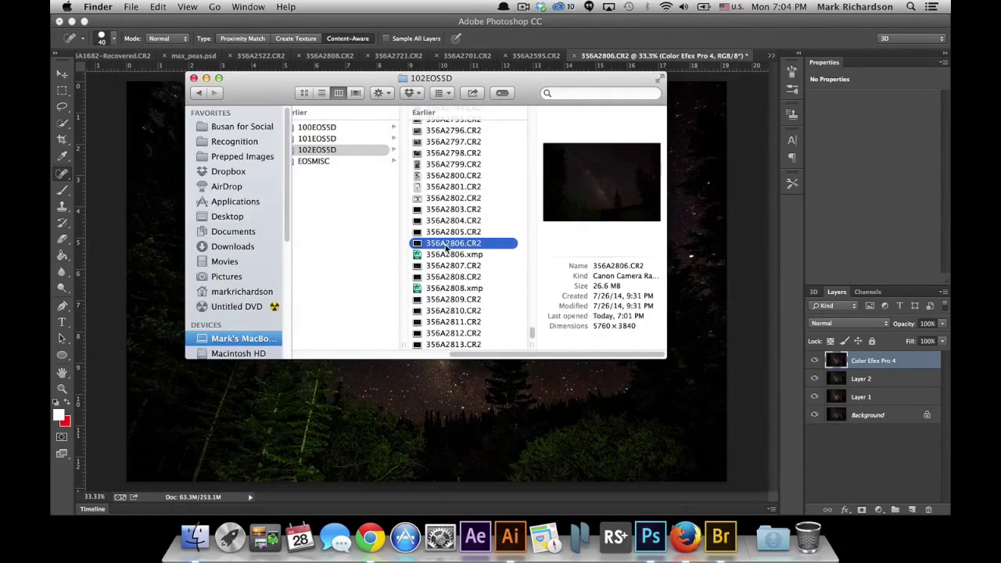
# Open 356A2806.CR2 from Finder with Adobe Photoshop CC so it loads in Camera Raw.
pyautogui.rightClick(450, 242)
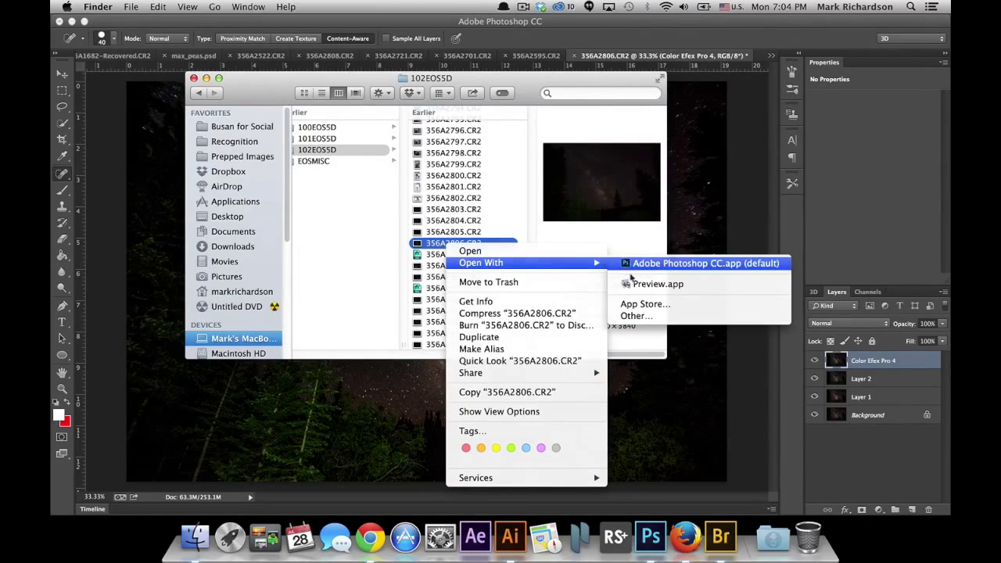
pyautogui.click(703, 263)
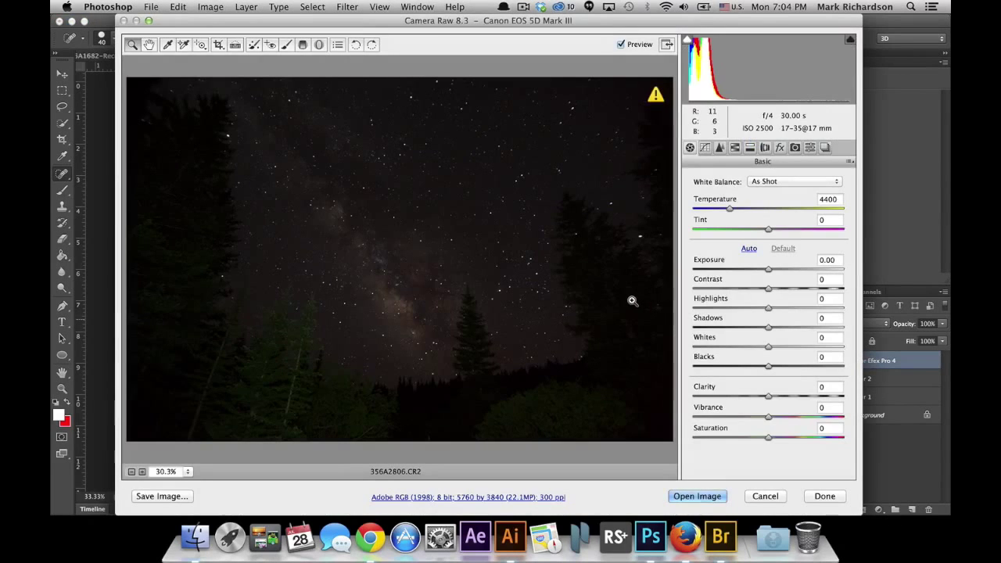
pyautogui.moveTo(766, 266)
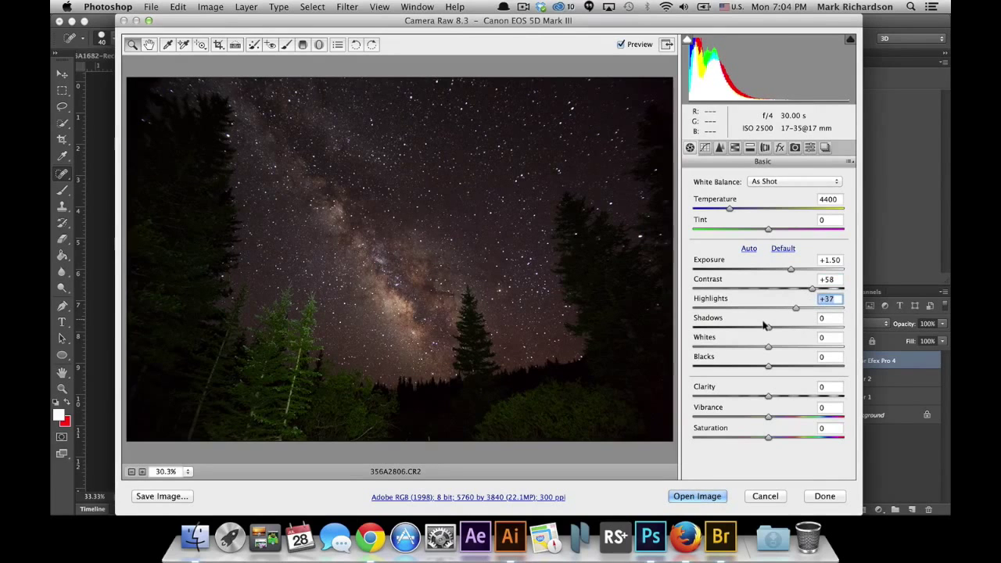
# Set Shadows to about +26, Blacks to -15 and push Clarity to its +100 maximum.
pyautogui.moveTo(767, 327); pyautogui.dragTo(789, 327)
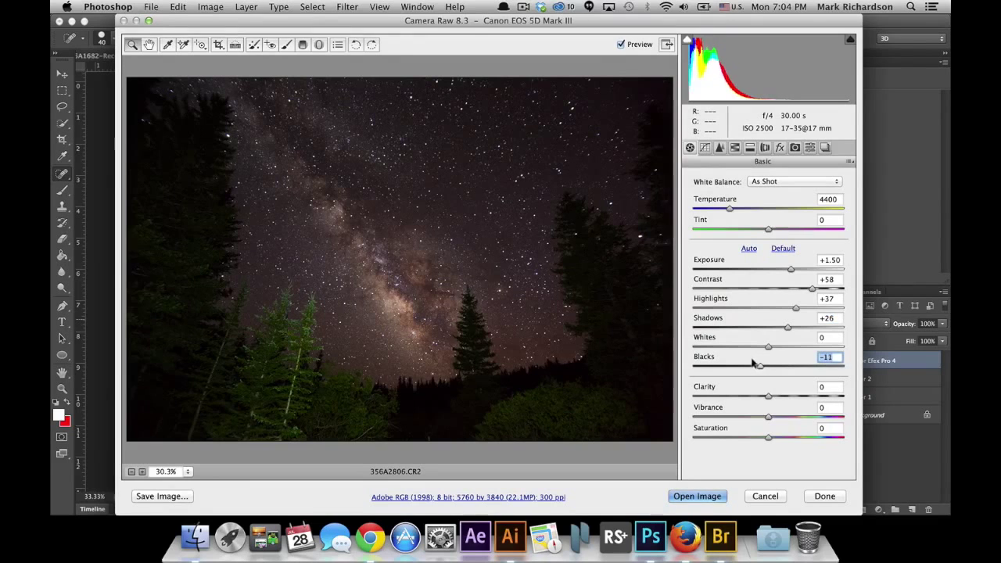
pyautogui.moveTo(758, 347); pyautogui.dragTo(738, 347)
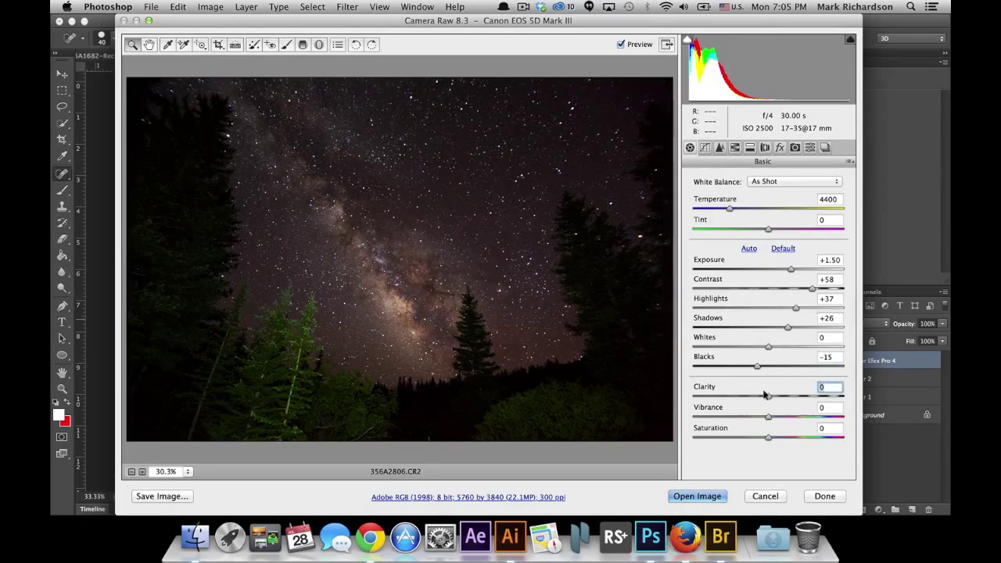
pyautogui.moveTo(766, 397); pyautogui.dragTo(841, 397)
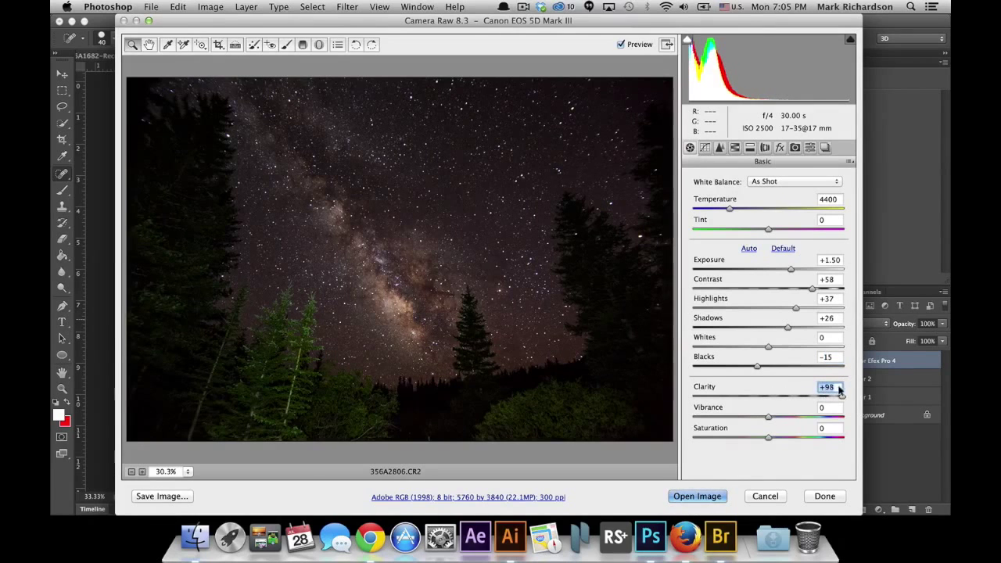
pyautogui.moveTo(842, 394); pyautogui.dragTo(806, 394)
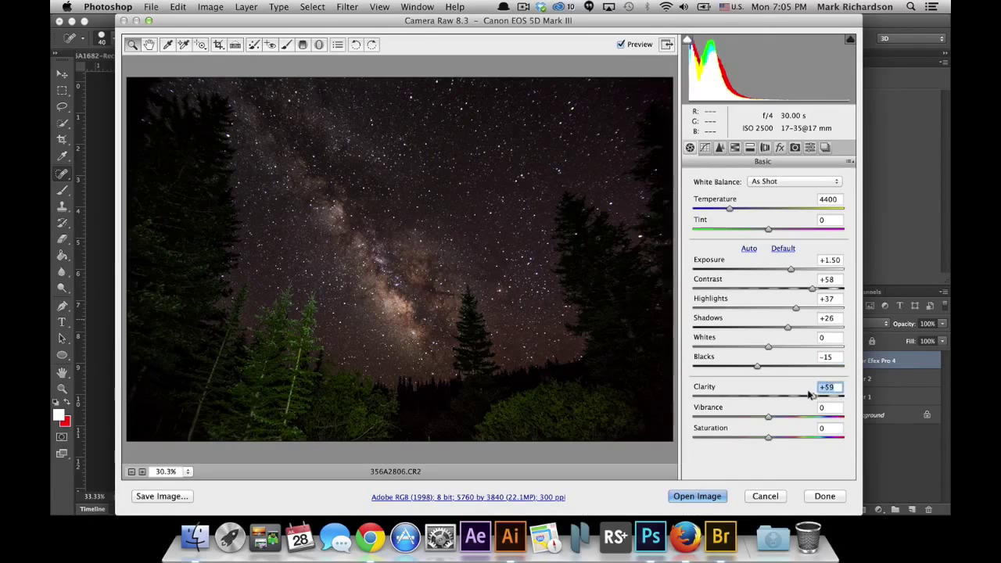
pyautogui.moveTo(791, 396); pyautogui.dragTo(843, 396)
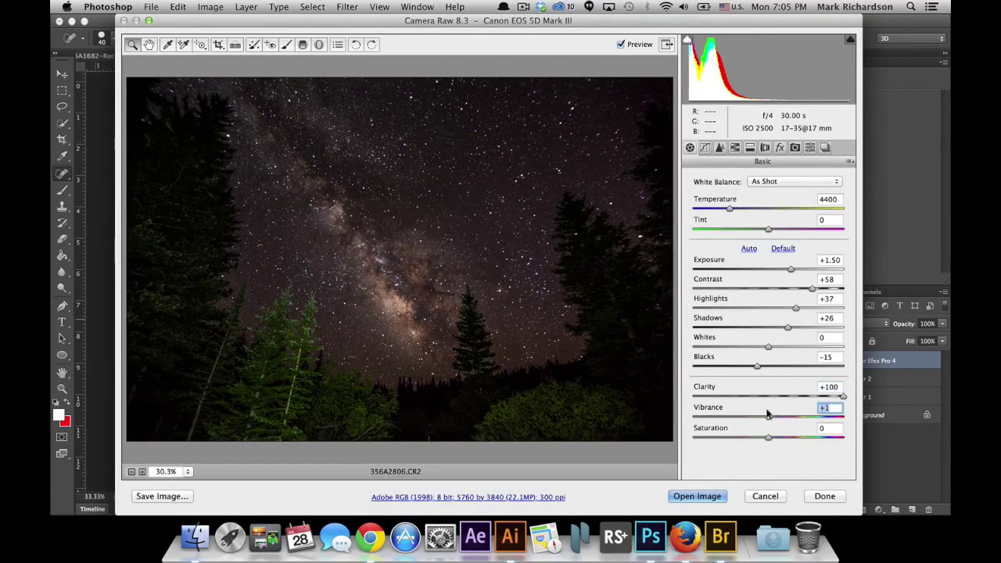
# Add Vibrance +20 and Saturation +9, returning Temperature to the as-shot 4400.
pyautogui.moveTo(764, 416); pyautogui.dragTo(789, 416)
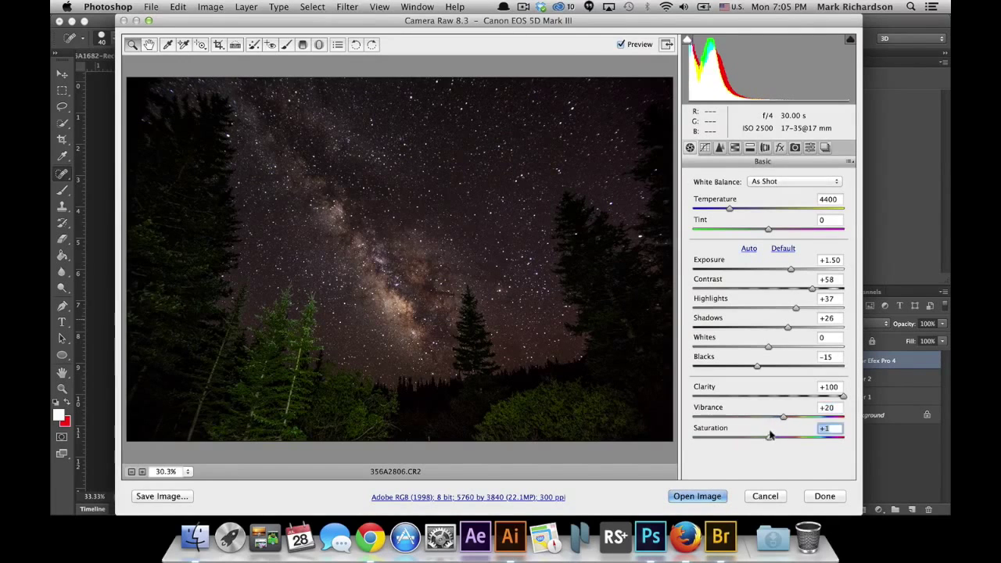
pyautogui.moveTo(765, 436); pyautogui.dragTo(773, 436)
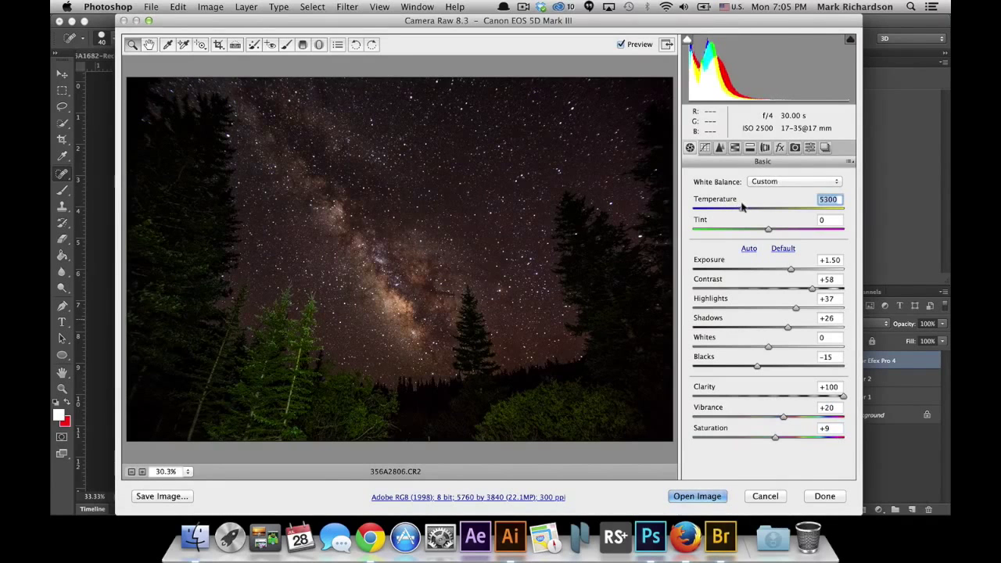
pyautogui.moveTo(741, 209); pyautogui.dragTo(725, 209)
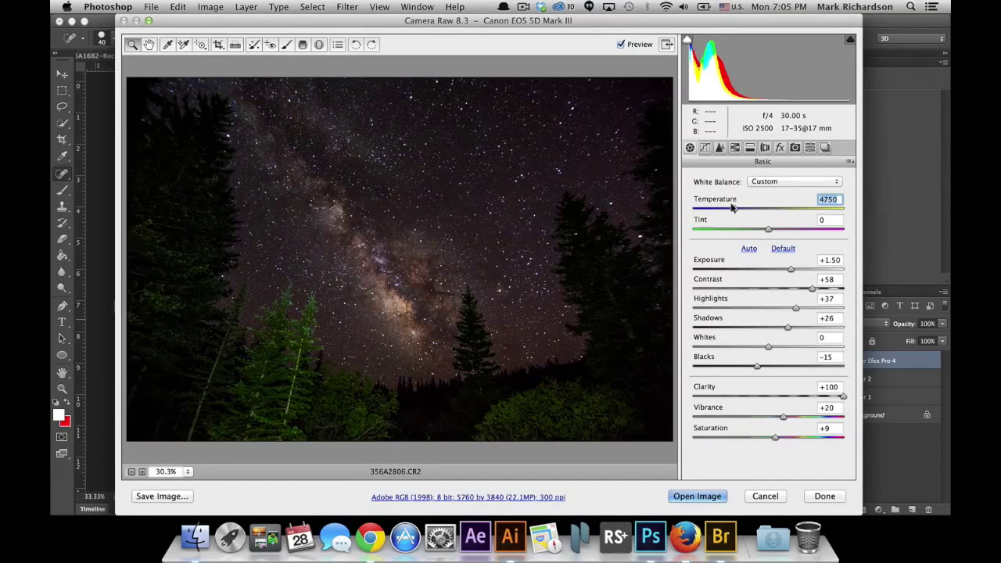
pyautogui.moveTo(732, 208); pyautogui.dragTo(728, 208)
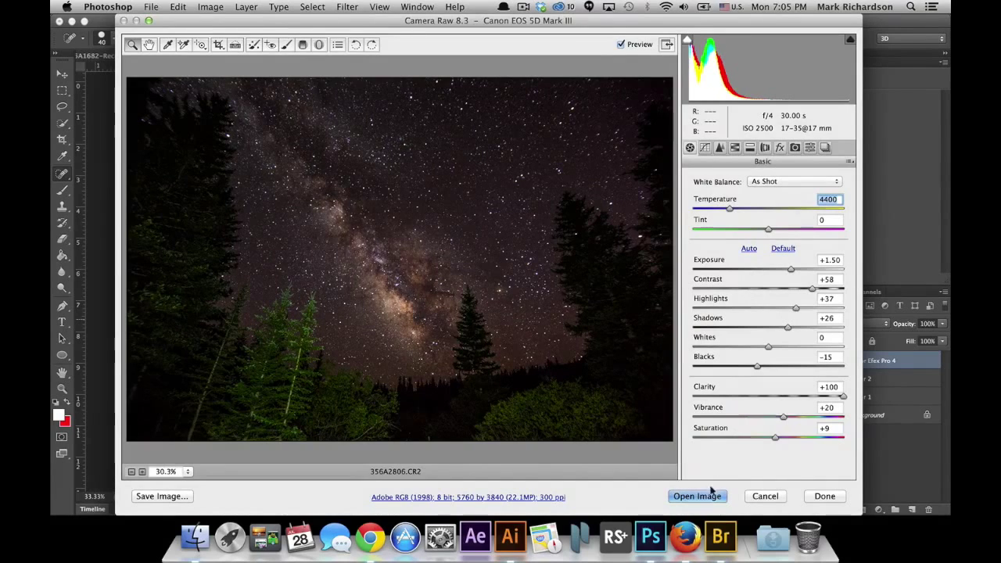
# Open the adjusted image as a document, duplicate the layer and dodge the Milky Way core at lowered exposure.
pyautogui.click(697, 495)
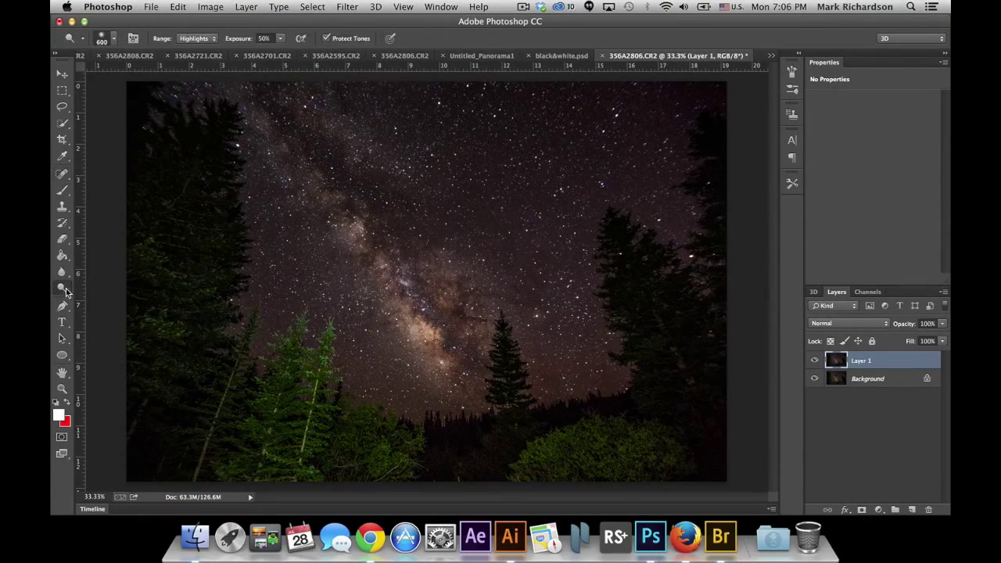
pyautogui.click(63, 288)
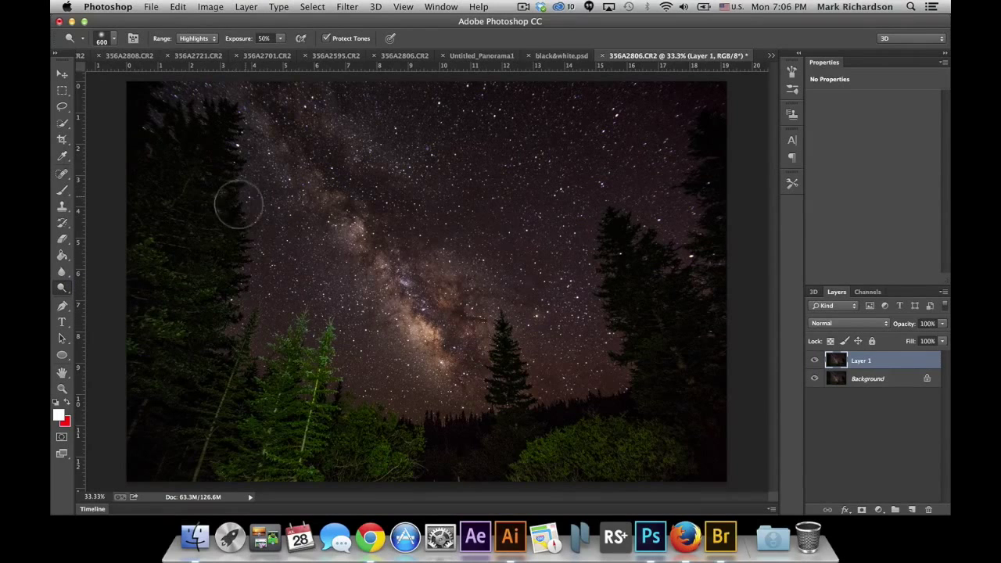
pyautogui.moveTo(238, 107)
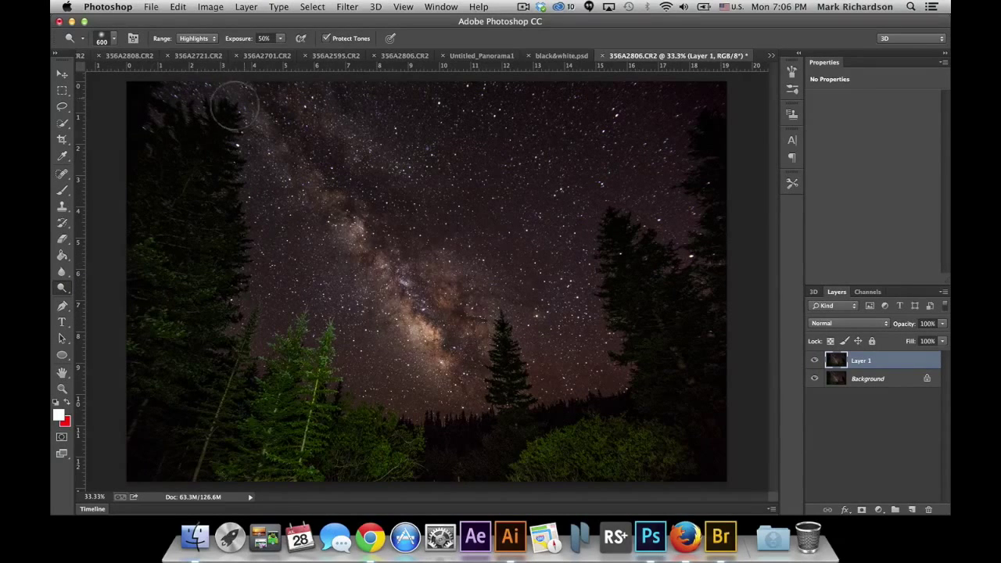
pyautogui.click(115, 38)
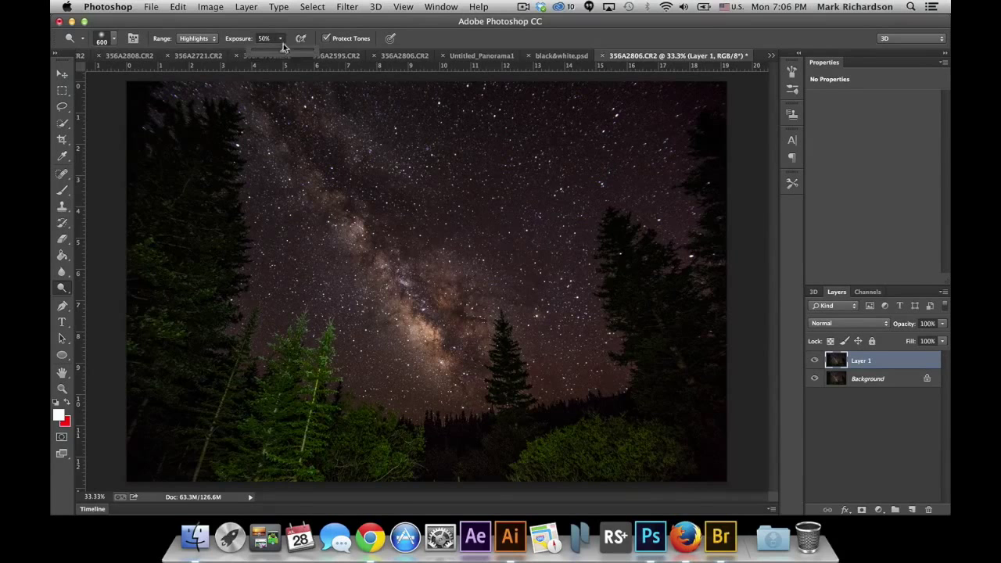
pyautogui.moveTo(282, 50); pyautogui.dragTo(276, 50)
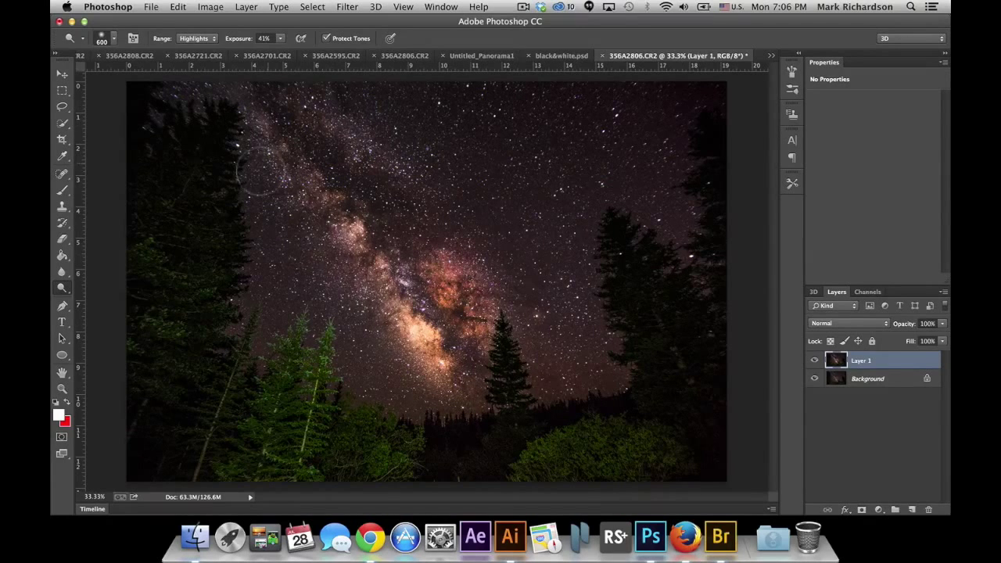
pyautogui.moveTo(707, 476)
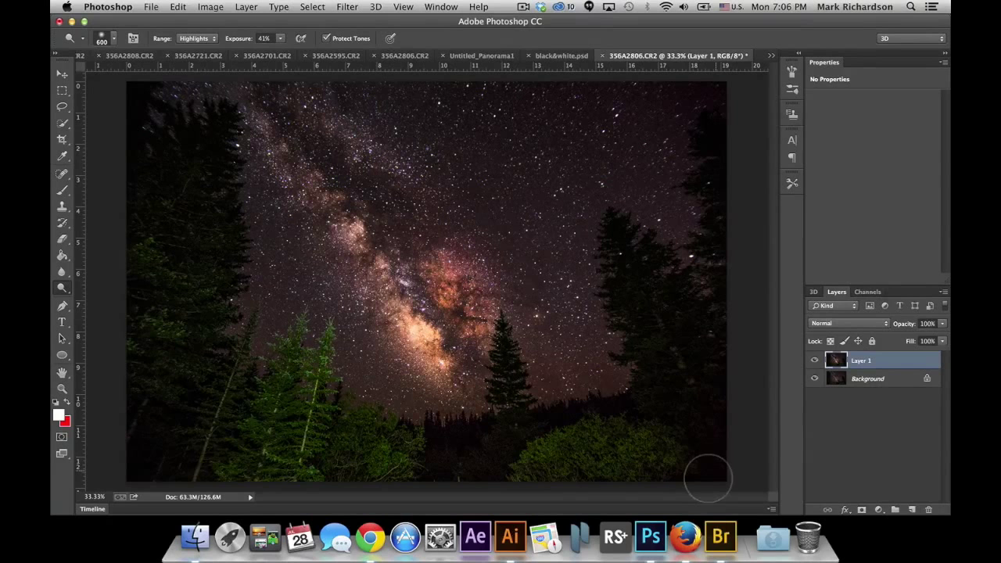
pyautogui.moveTo(641, 375)
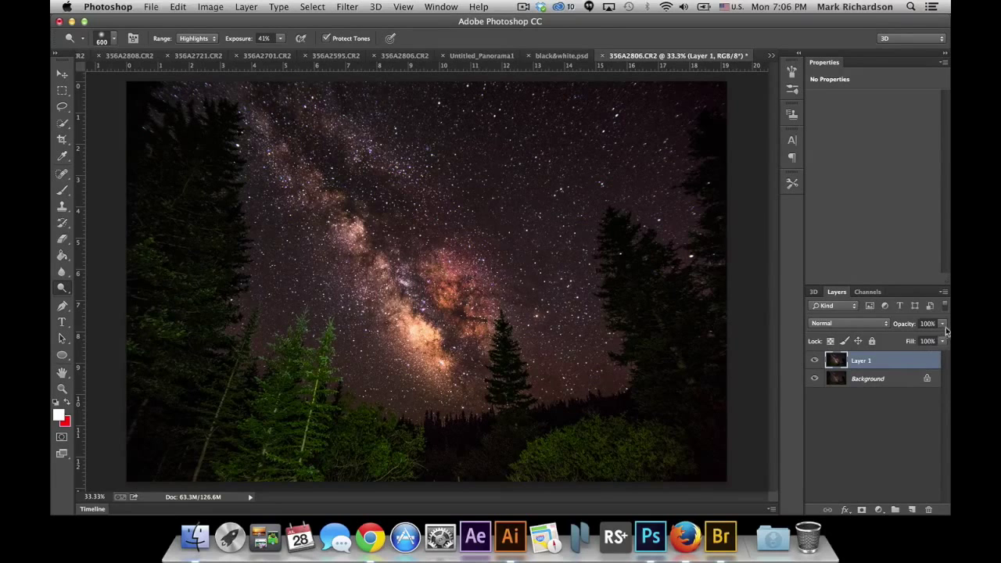
# Lower the dodged Layer 1 opacity to roughly 52% over the original.
pyautogui.moveTo(942, 336); pyautogui.dragTo(919, 336)
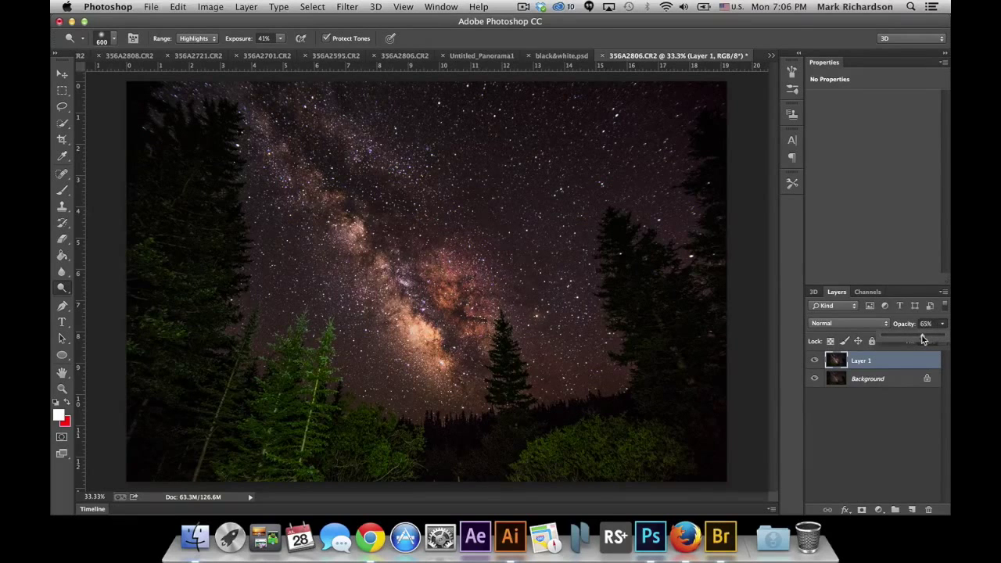
pyautogui.moveTo(924, 338); pyautogui.dragTo(914, 337)
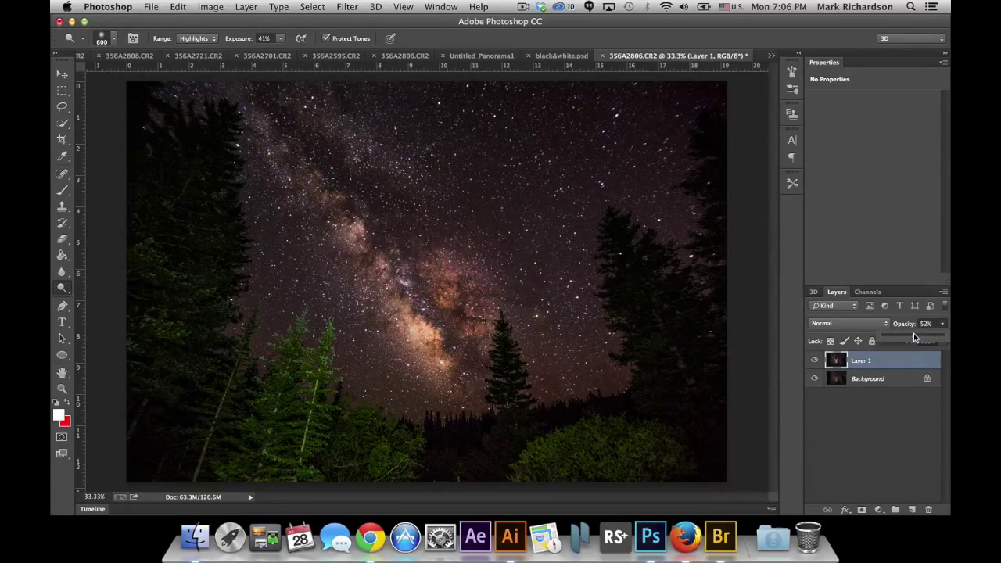